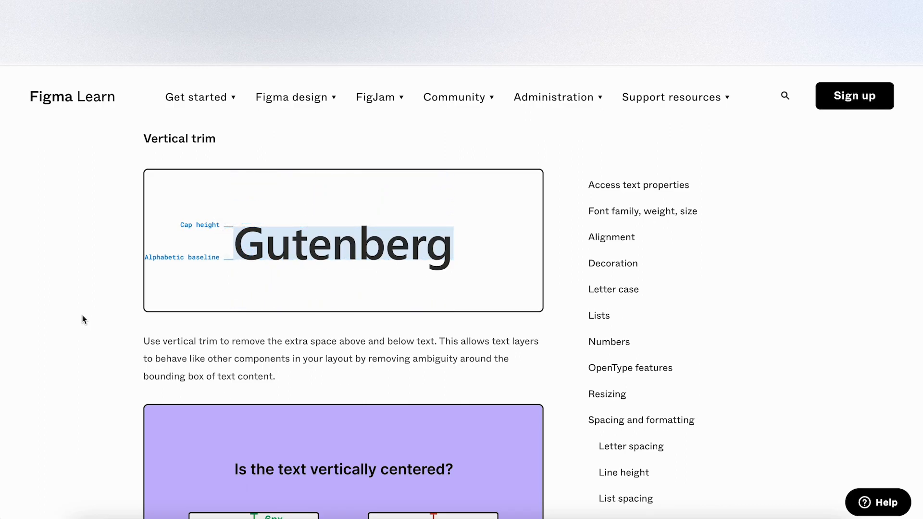
{"action": "mouse_move", "coordinate": [83, 289]}
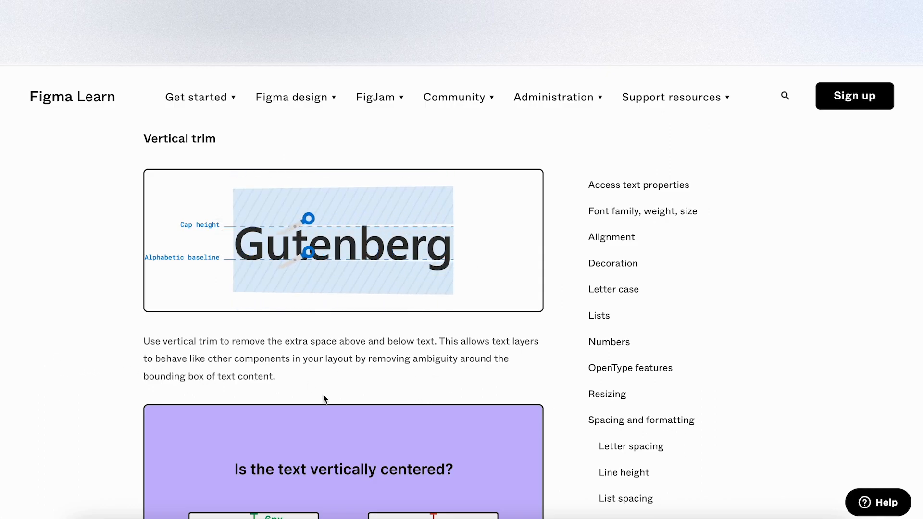
Unhide the two Rectangle 1 guide bands over the blue button around 'Button text'.
{"action": "scroll", "scroll_direction": "down", "scroll_amount": 3}
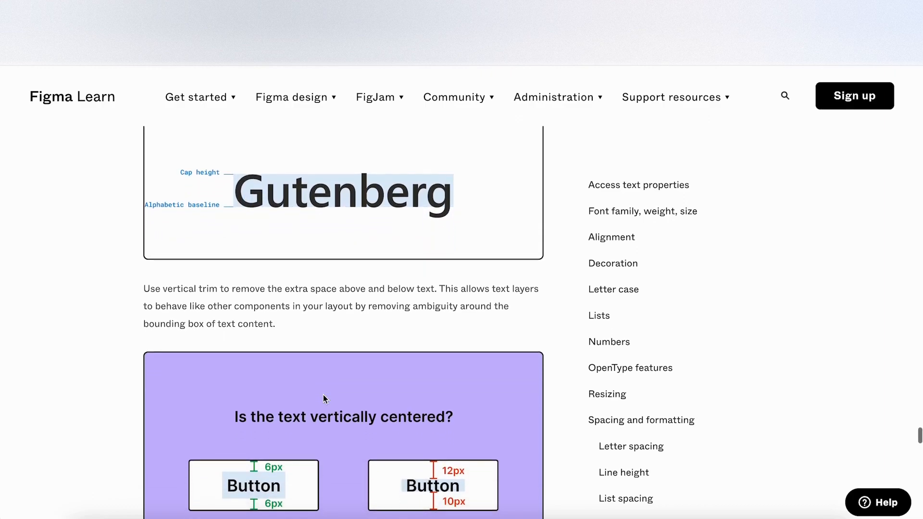
{"action": "scroll", "scroll_direction": "down", "scroll_amount": 3}
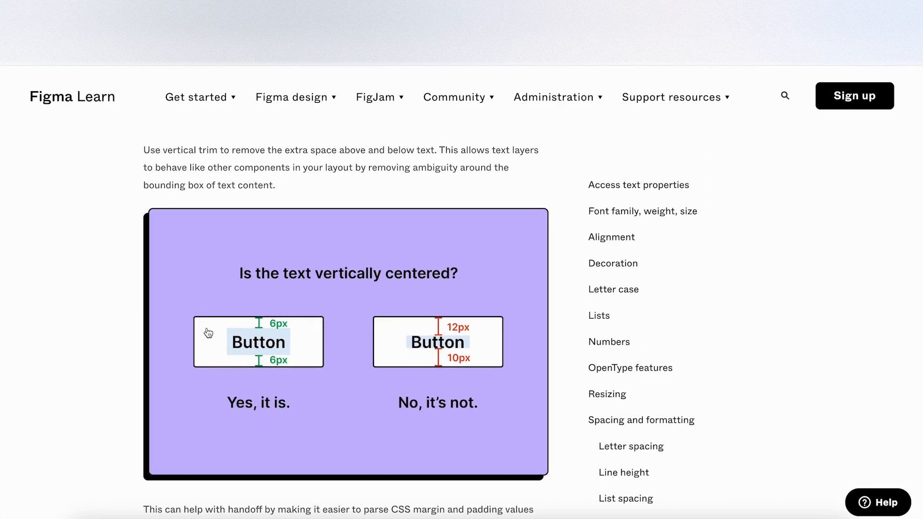
{"action": "mouse_move", "coordinate": [474, 369]}
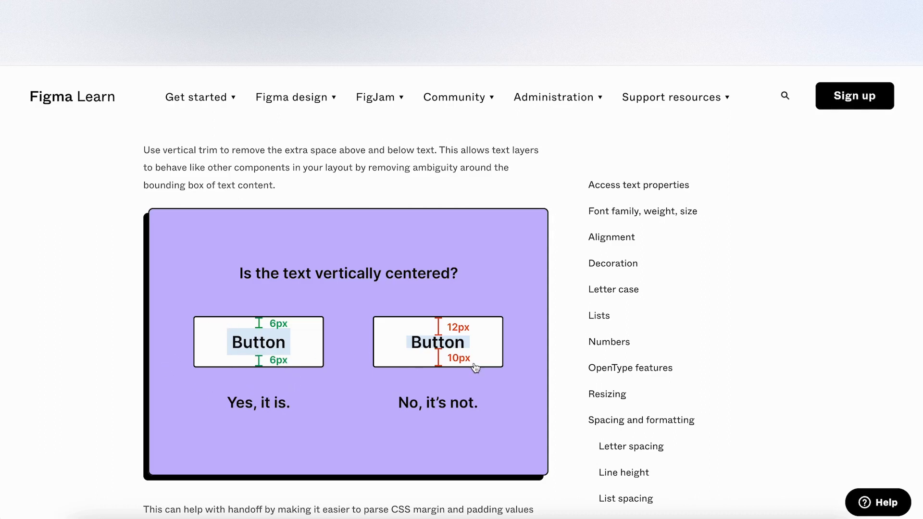
{"action": "mouse_move", "coordinate": [461, 342]}
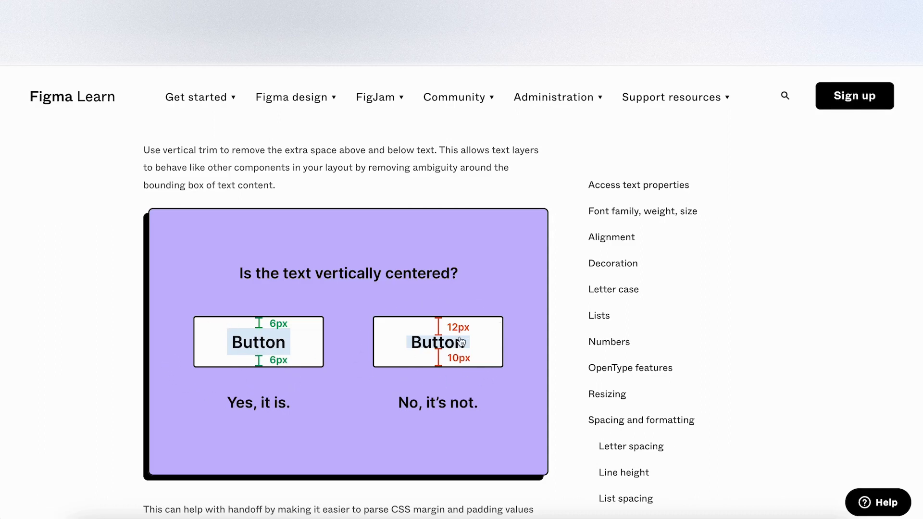
{"action": "scroll", "scroll_direction": "down", "scroll_amount": 3}
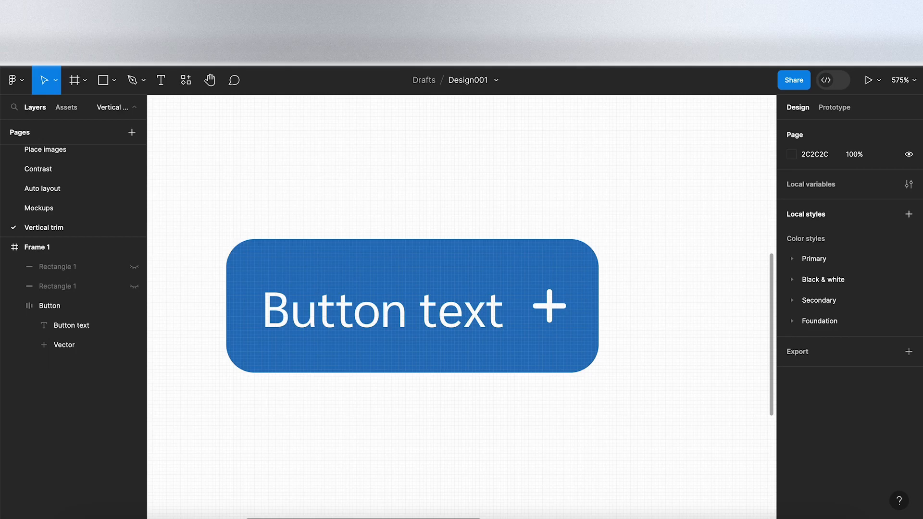
{"action": "mouse_move", "coordinate": [419, 134]}
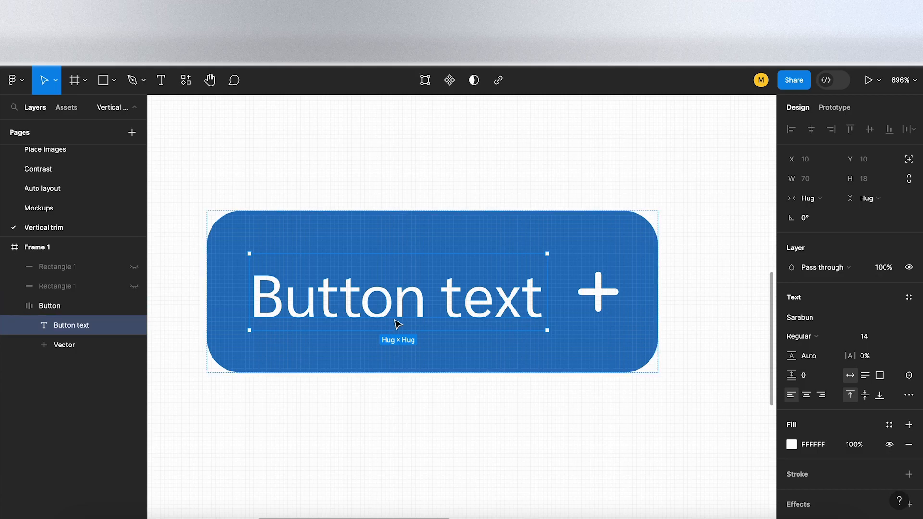
{"action": "mouse_move", "coordinate": [270, 276]}
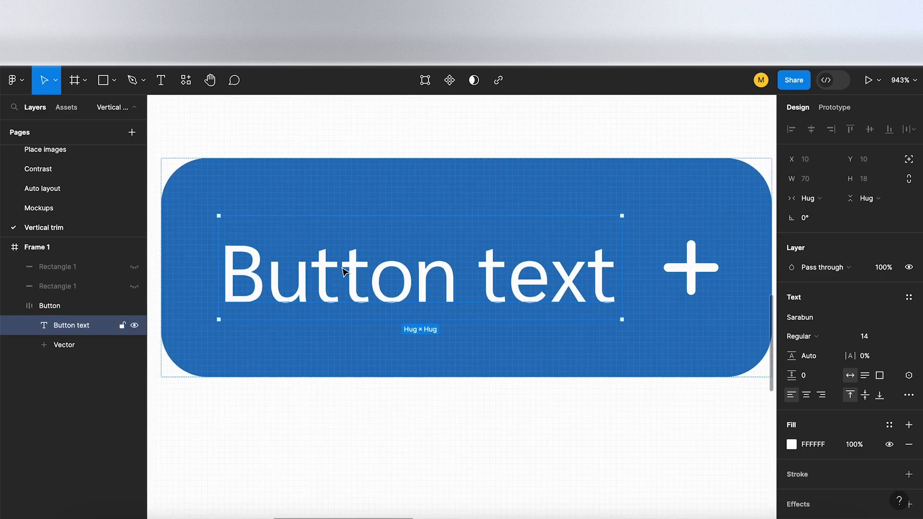
{"action": "left_click", "coordinate": [58, 286]}
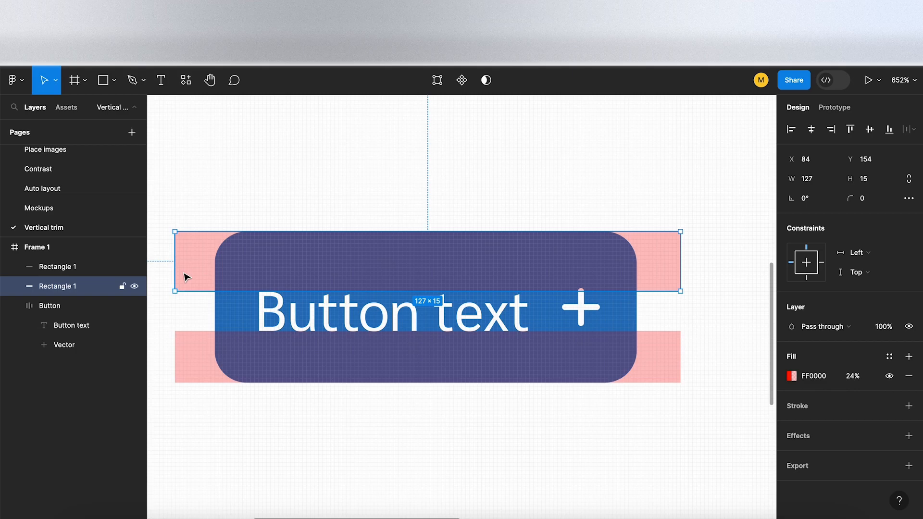
{"action": "mouse_move", "coordinate": [215, 265]}
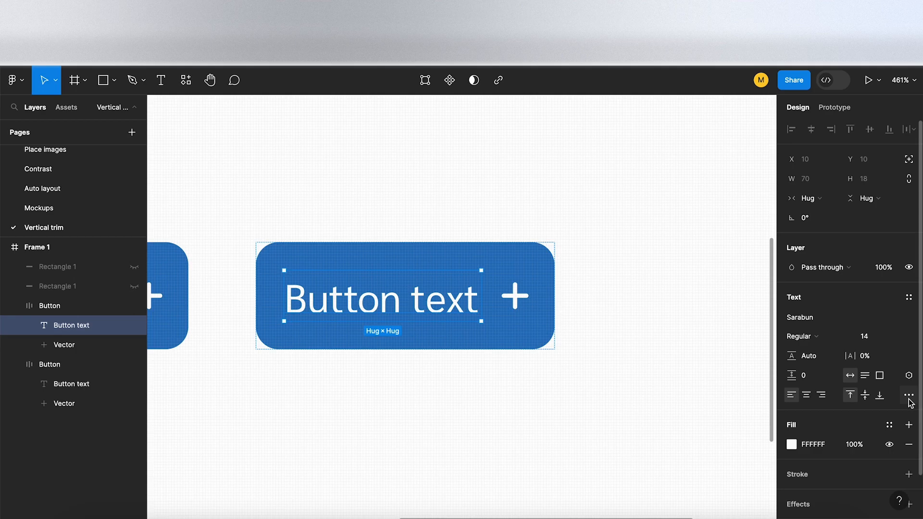
Enable Vertical trim for the copy's 'Button text' in Type settings and check the button's padding.
{"action": "left_click", "coordinate": [909, 396]}
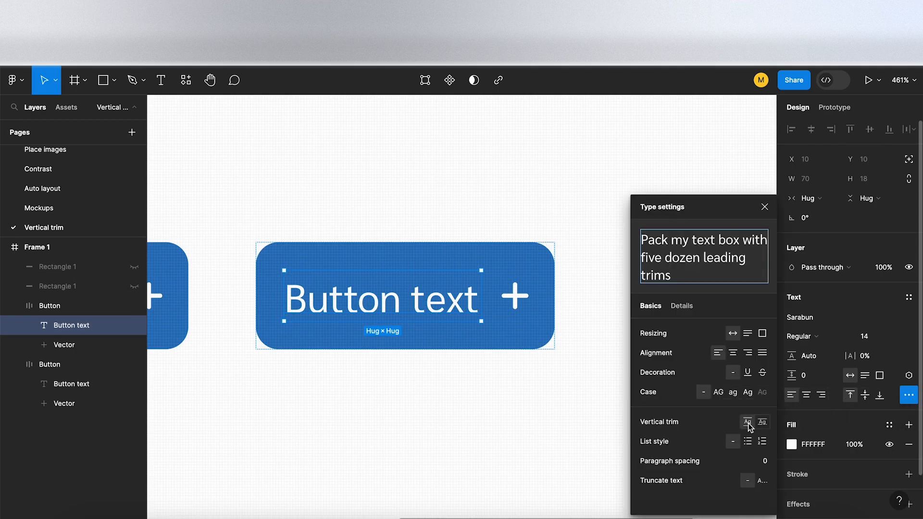
{"action": "mouse_move", "coordinate": [748, 423]}
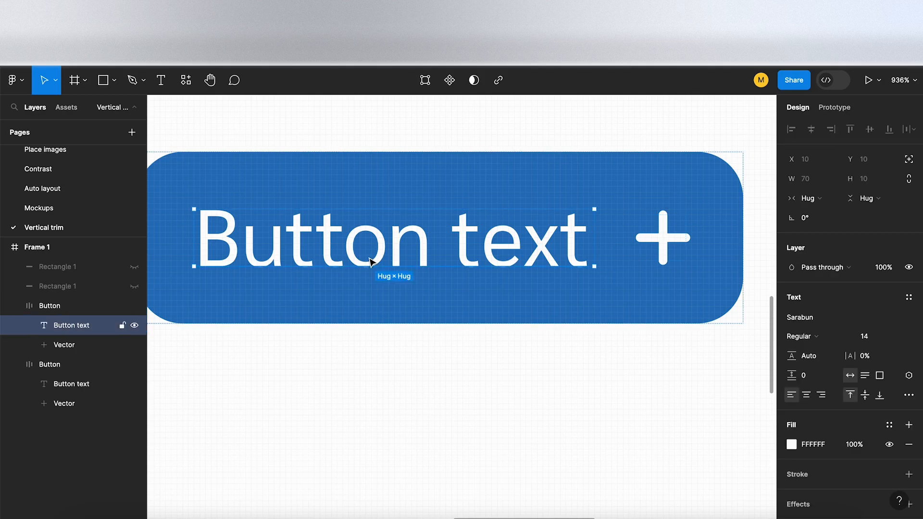
{"action": "left_click", "coordinate": [49, 305]}
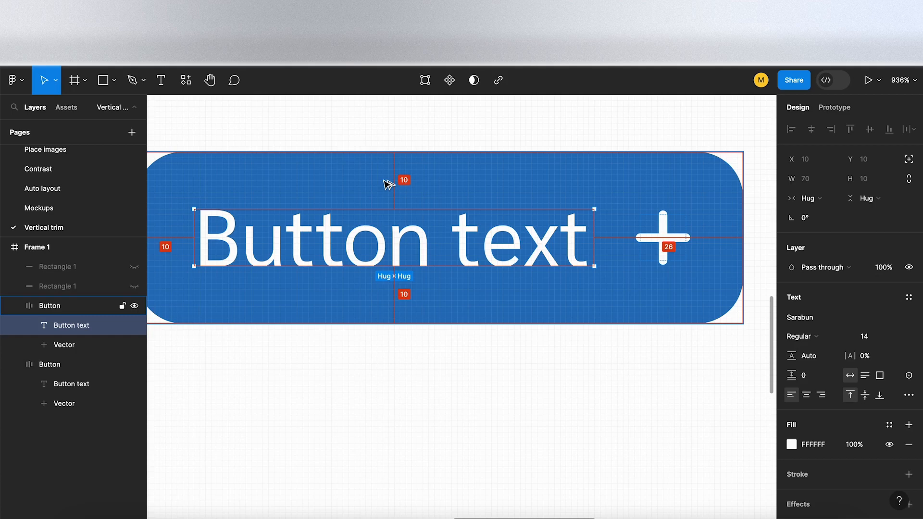
{"action": "scroll", "scroll_direction": "down", "scroll_amount": 3}
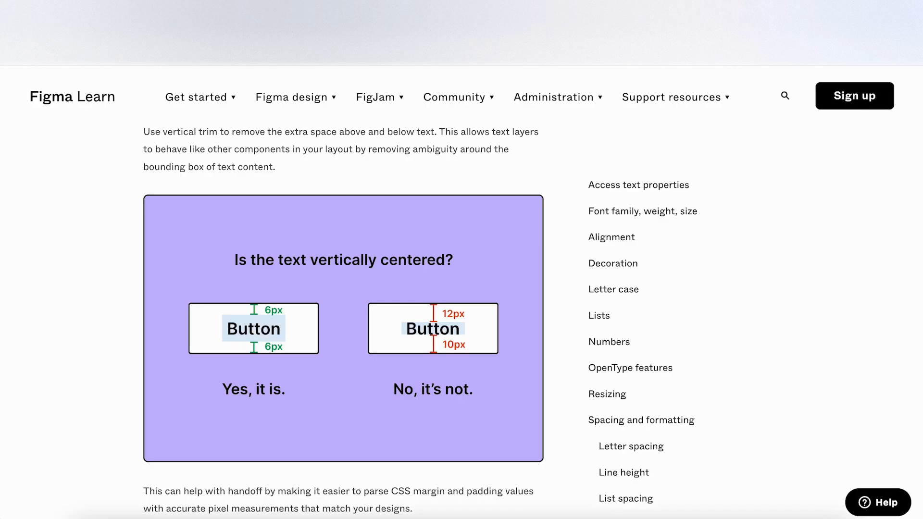
{"action": "scroll", "scroll_direction": "down", "scroll_amount": 3}
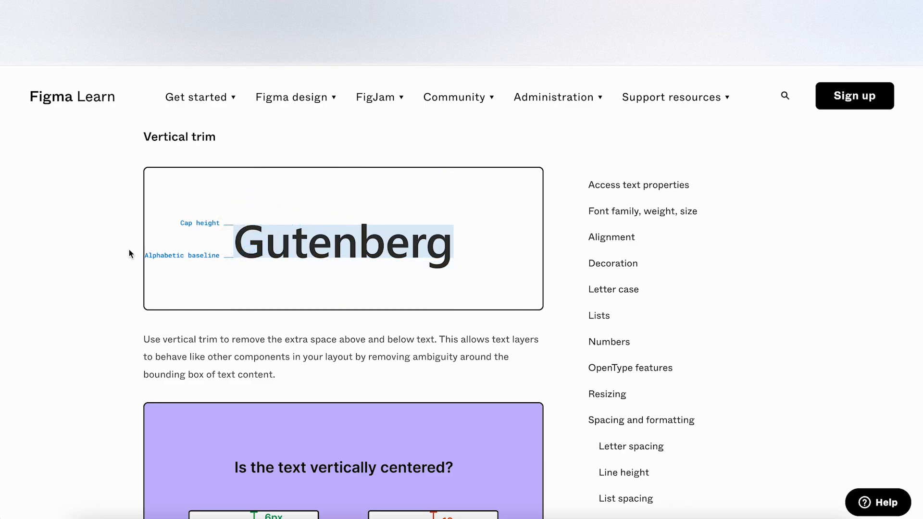
{"action": "mouse_move", "coordinate": [70, 358]}
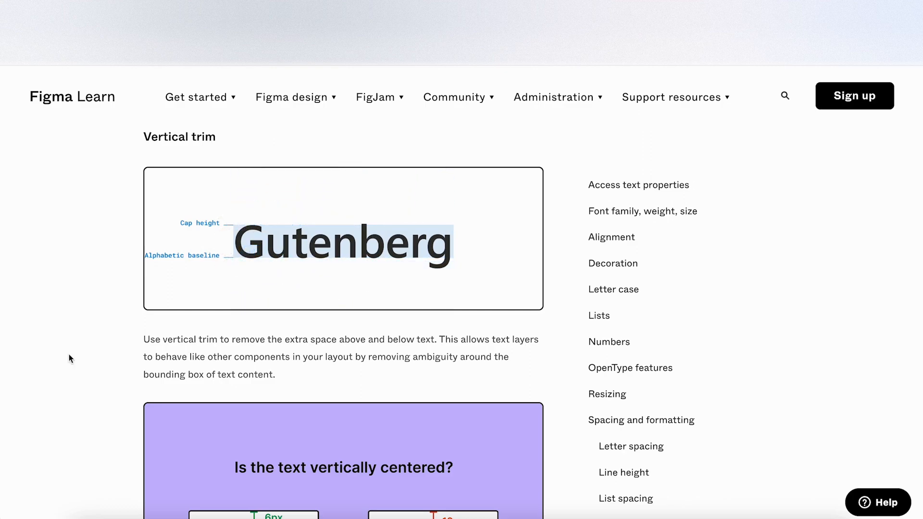